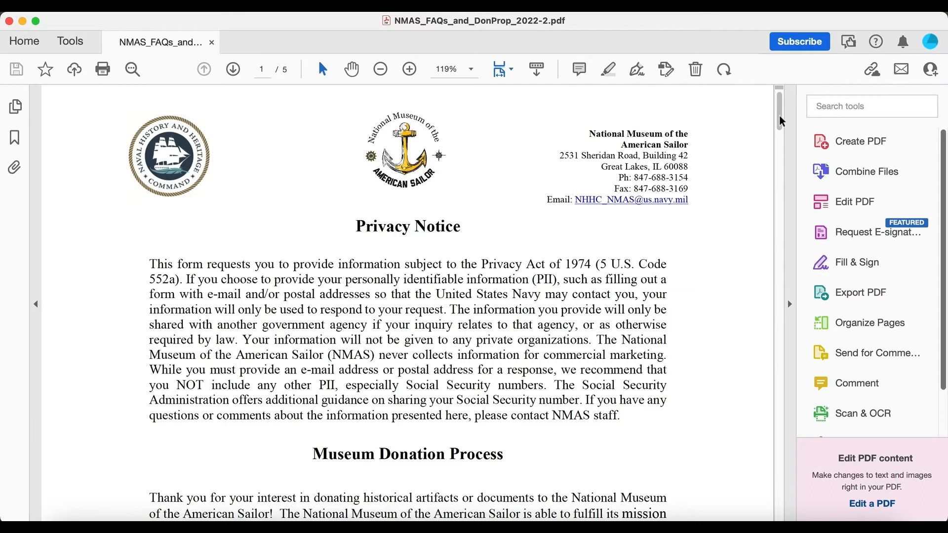
- Scroll past the privacy notice and donation process to the Donation Proposal Form on page 2
scroll(down, 3)
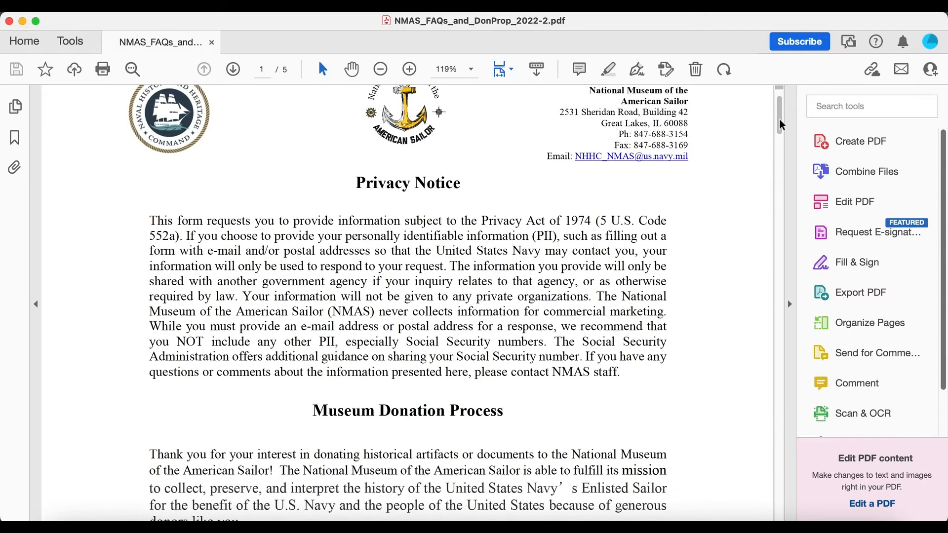
scroll(down, 3)
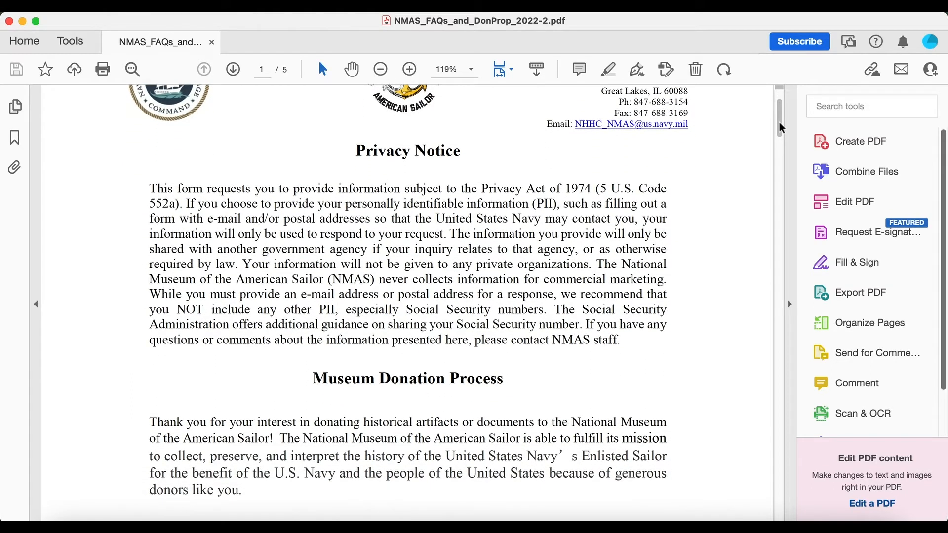
scroll(down, 3)
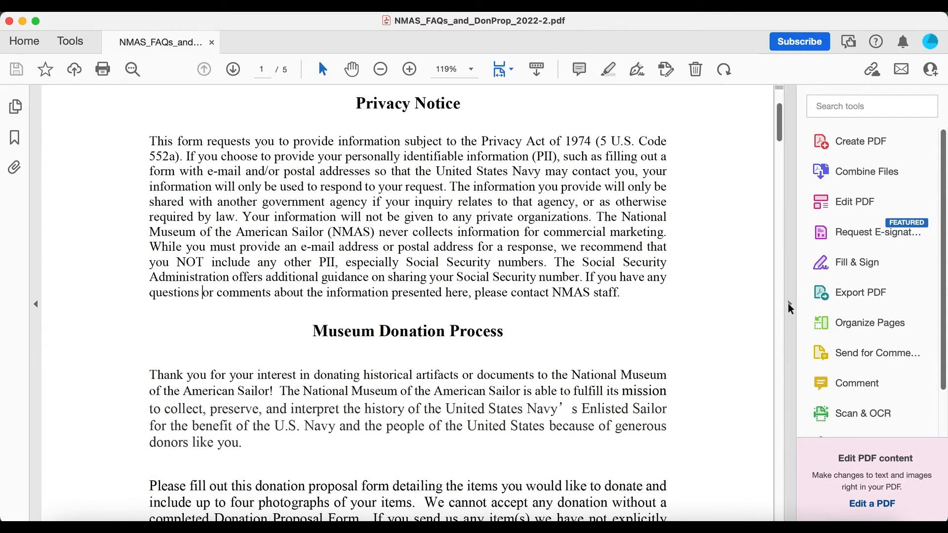
click(408, 69)
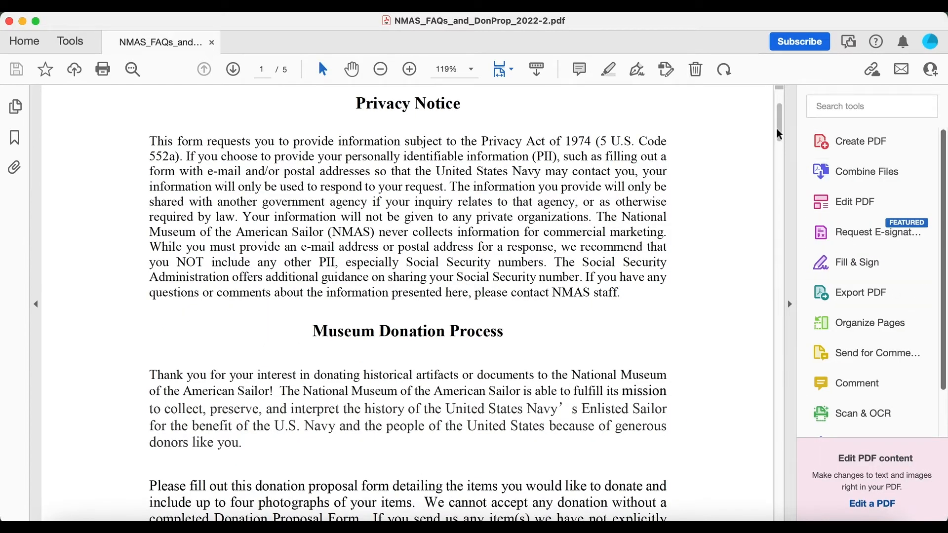
scroll(down, 3)
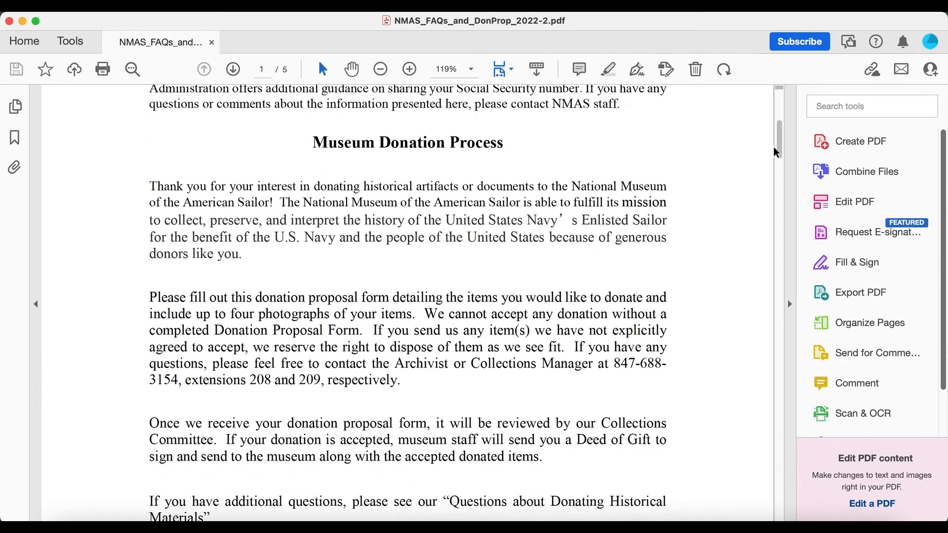
scroll(down, 3)
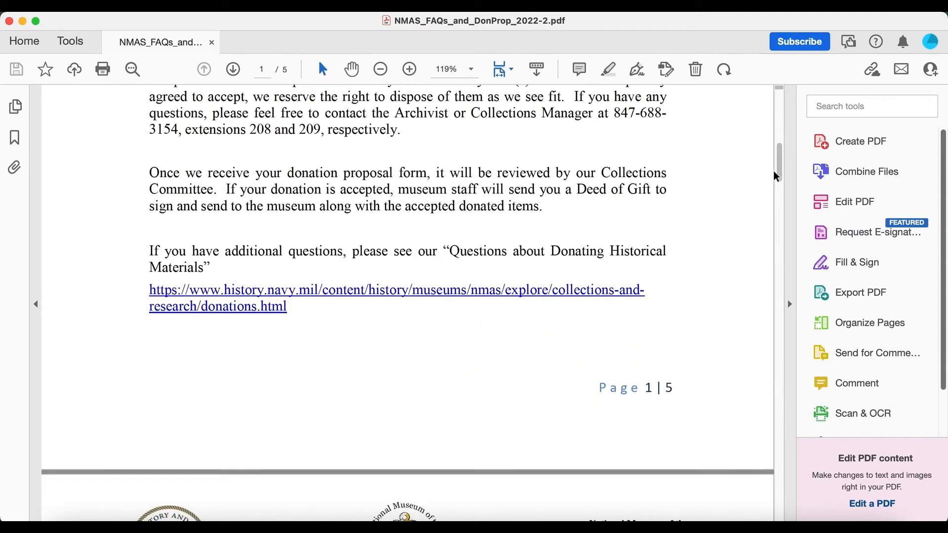
scroll(down, 3)
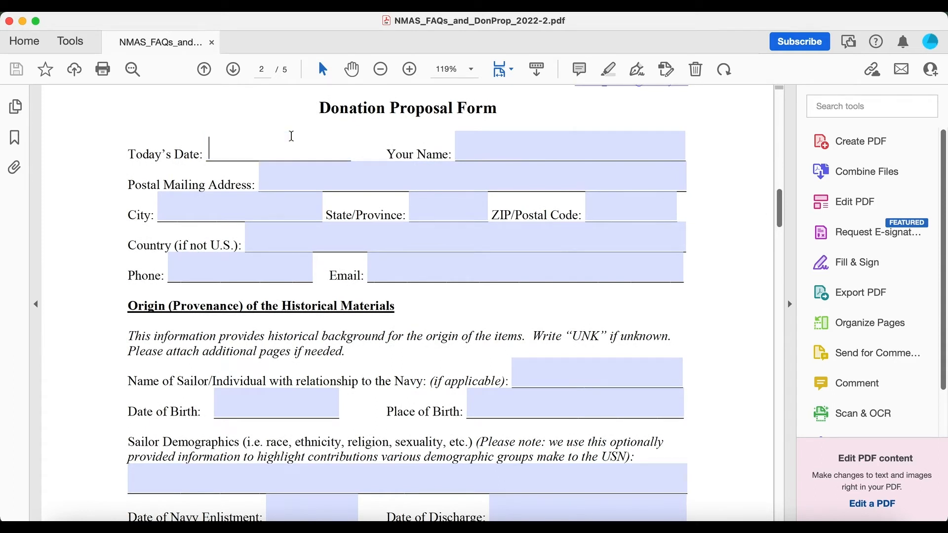
text(22 March 2022)
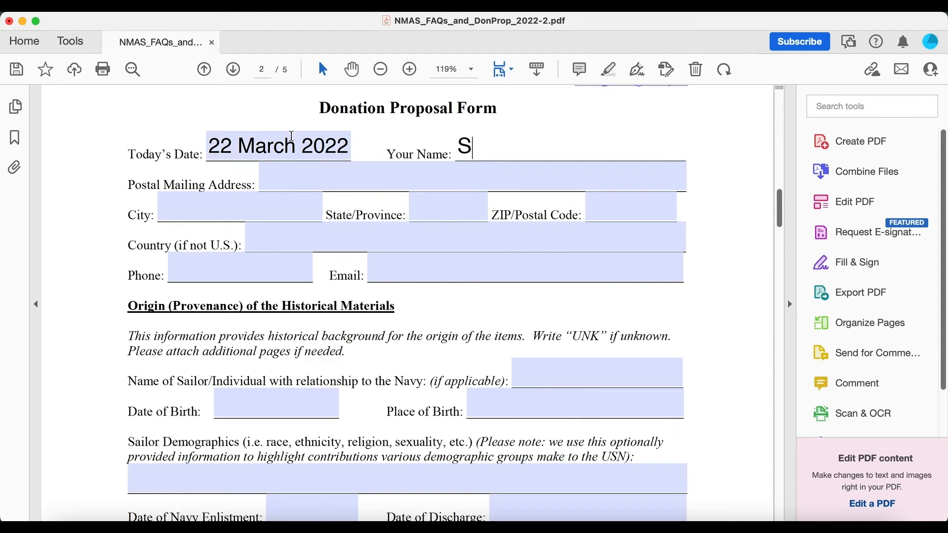
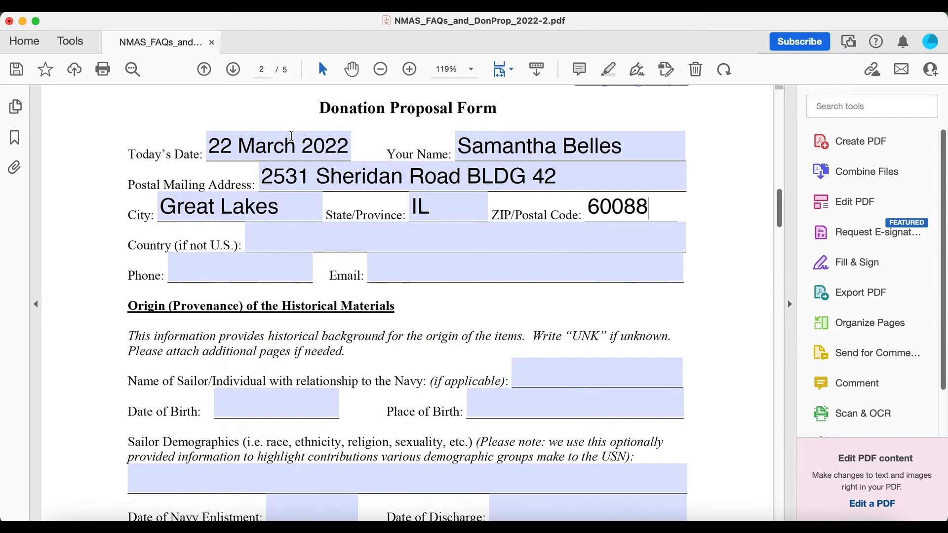
click(238, 267)
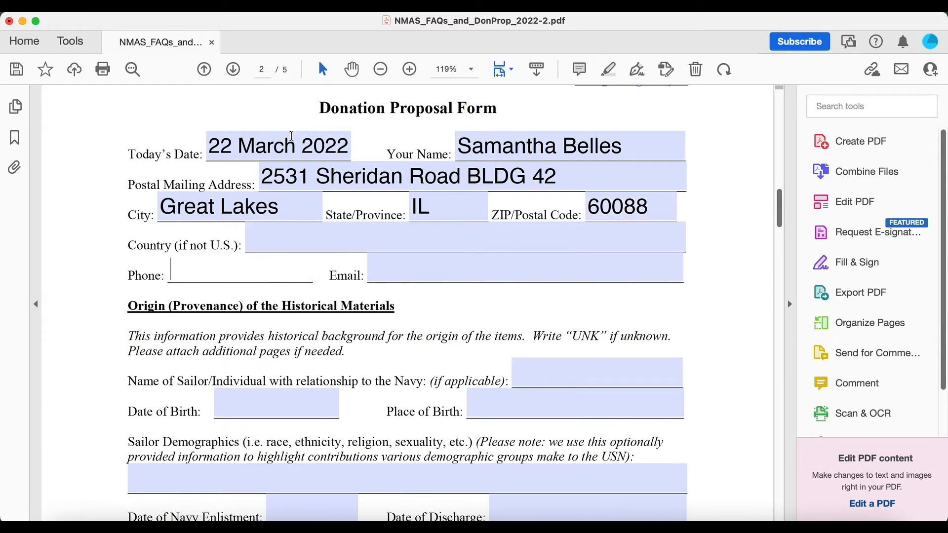
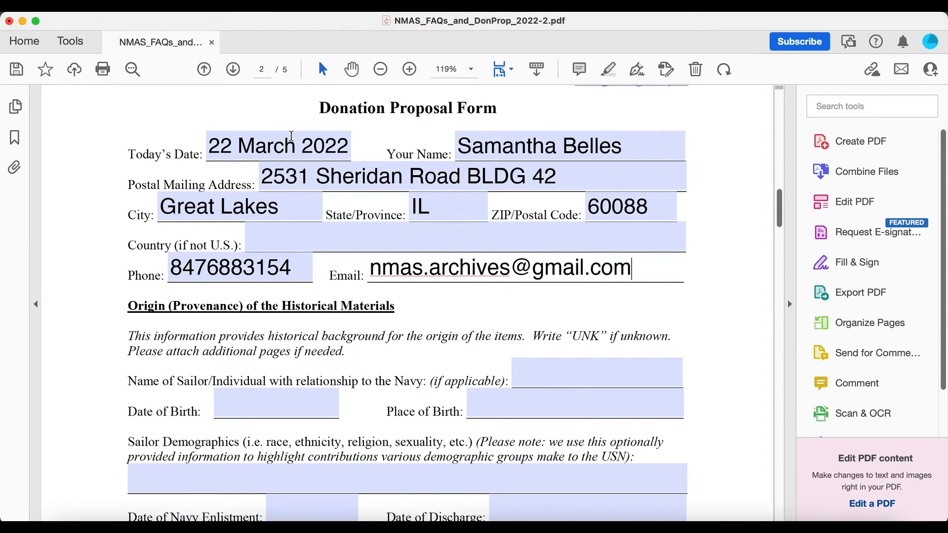
mouse_move(771, 217)
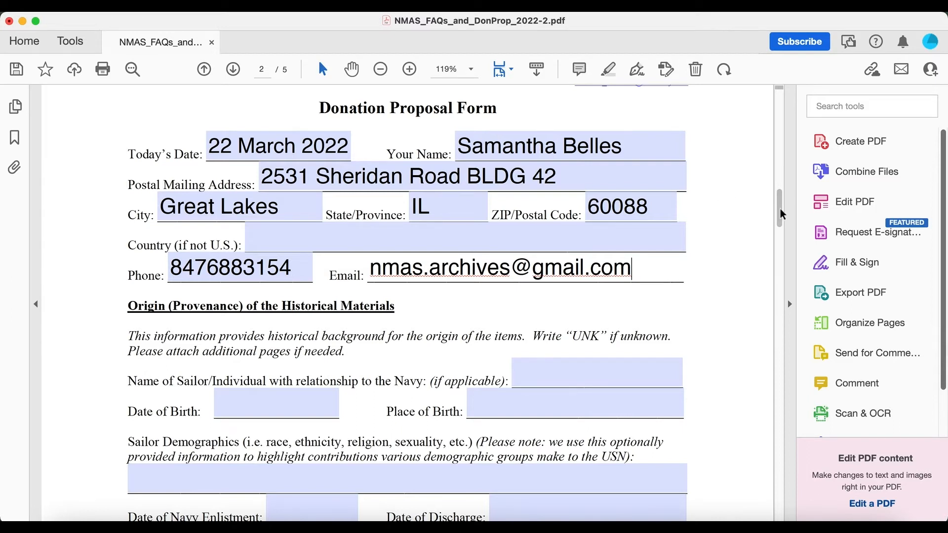
- Scroll to the Origin (Provenance) section and begin the sailor's name with 'H'
scroll(down, 3)
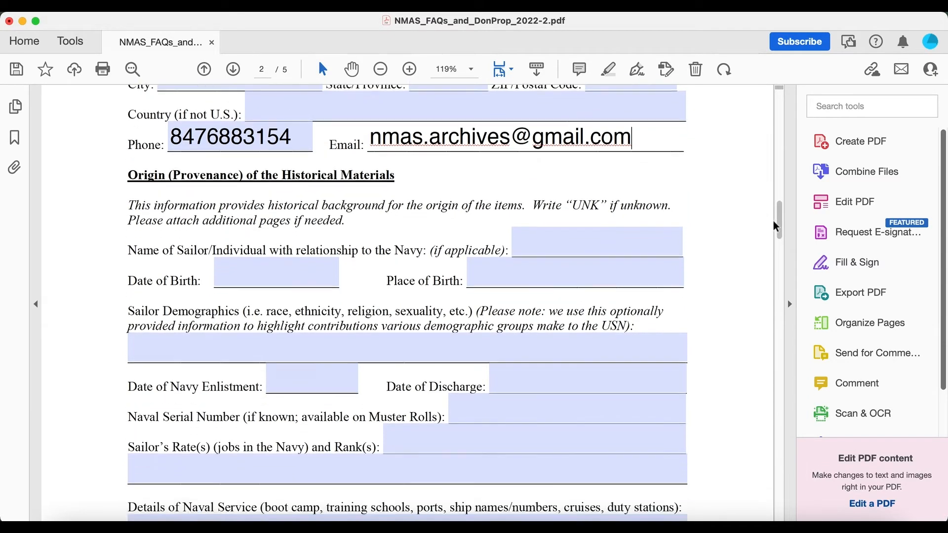
scroll(down, 3)
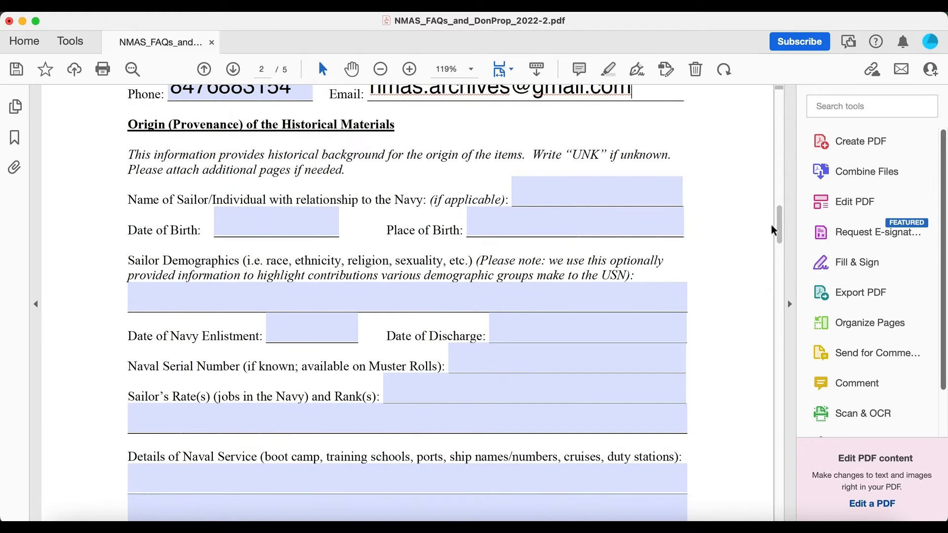
mouse_move(779, 230)
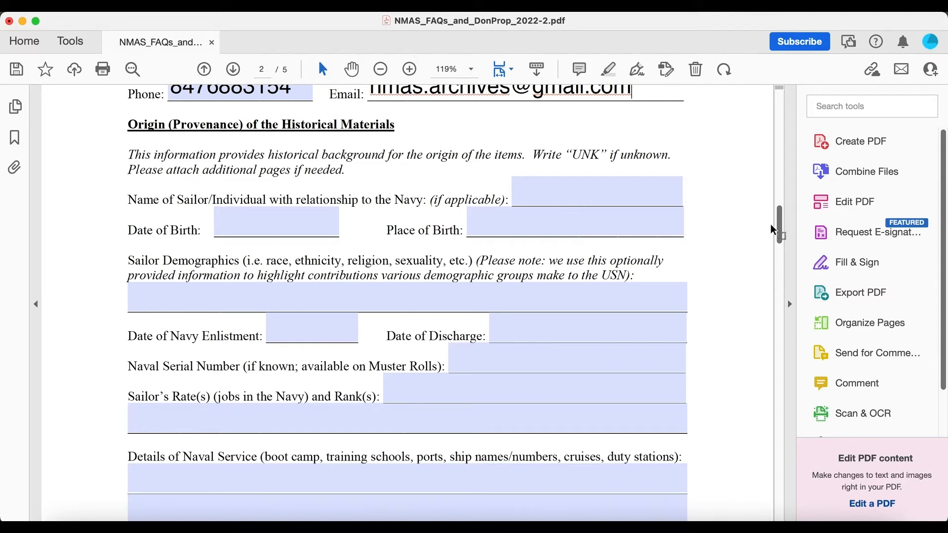
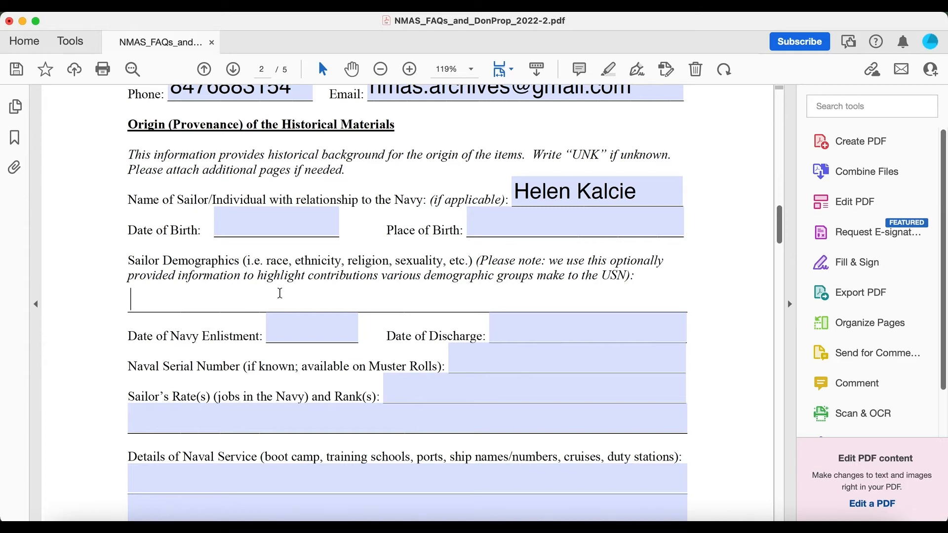
text(c. 1945)
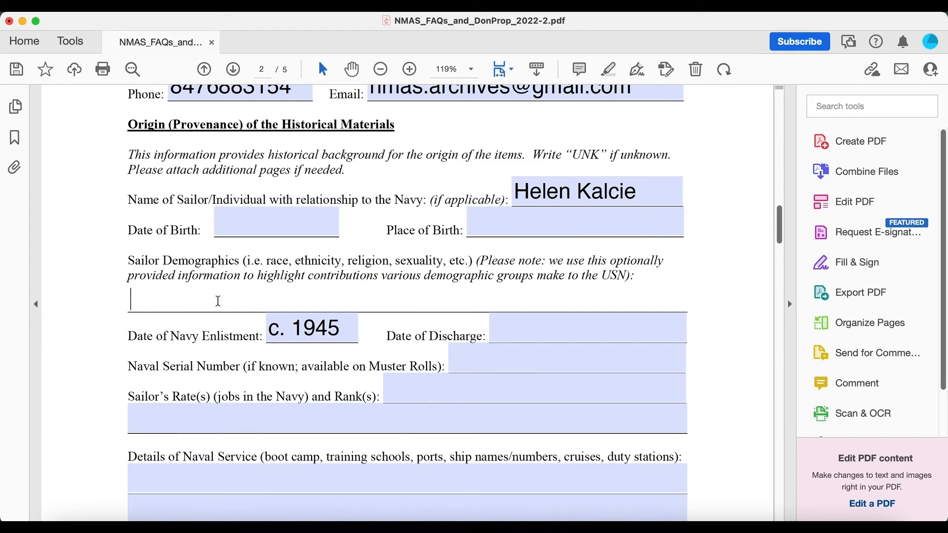
- Enter the sailor demographics as Caucasian, female
text(Cauca)
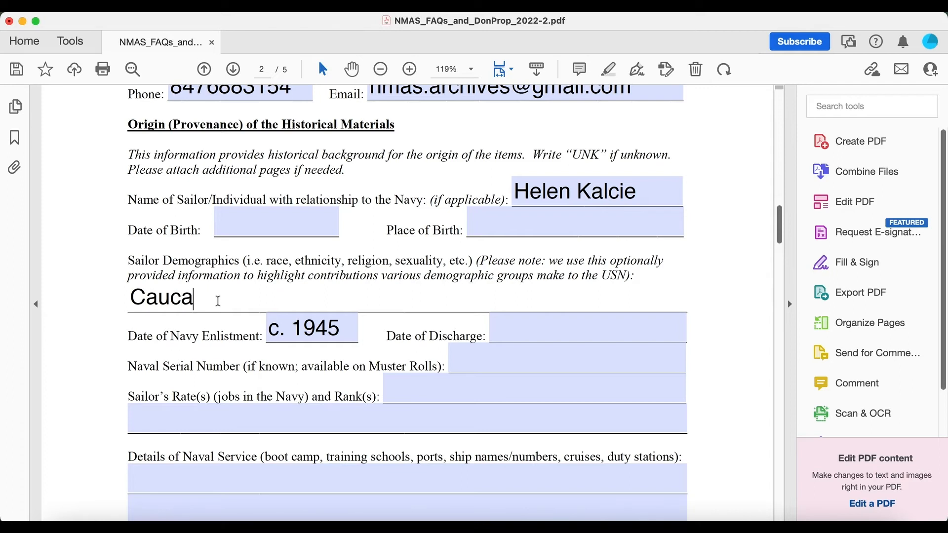
text(sian)
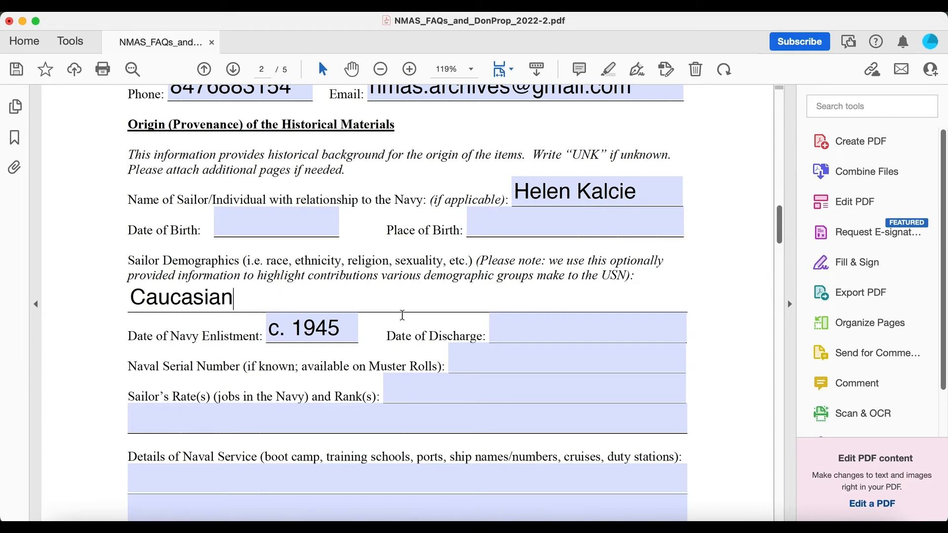
text(, female)
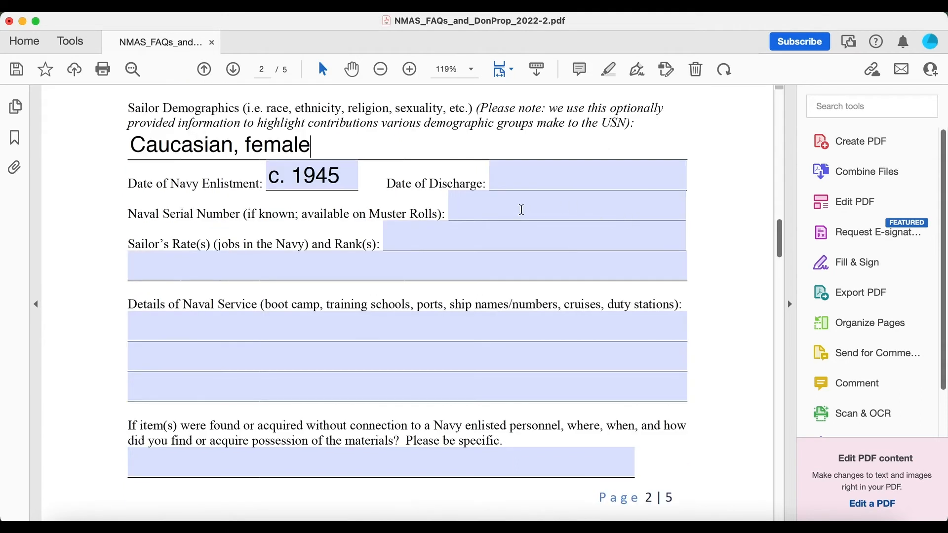
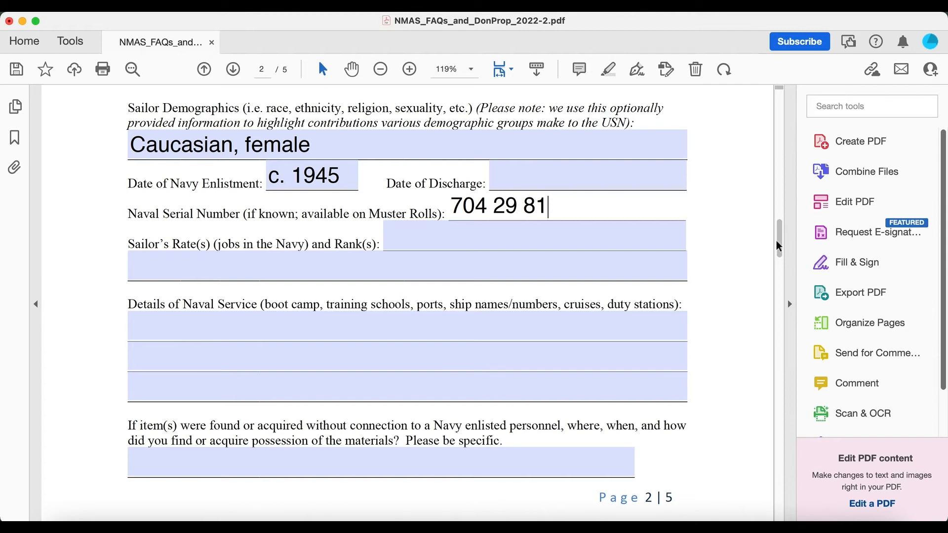
scroll(down, 3)
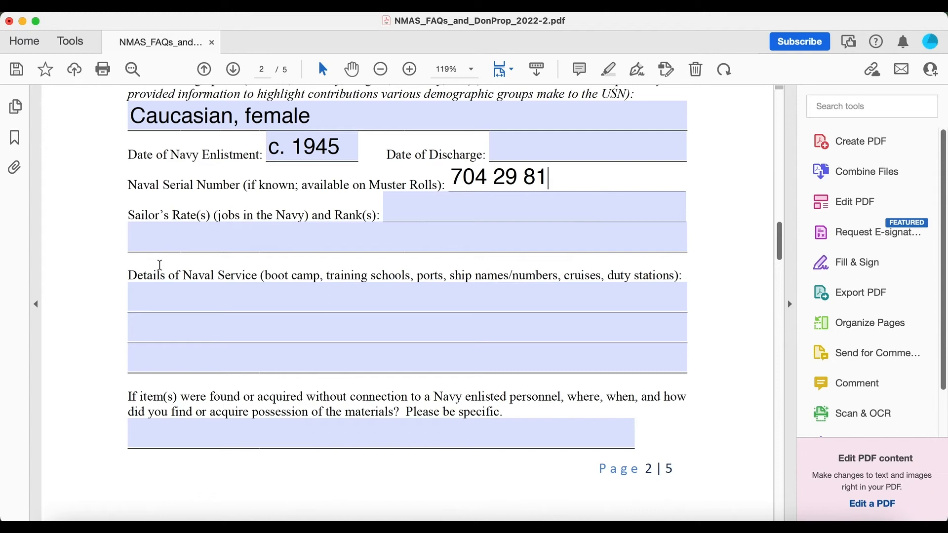
click(145, 297)
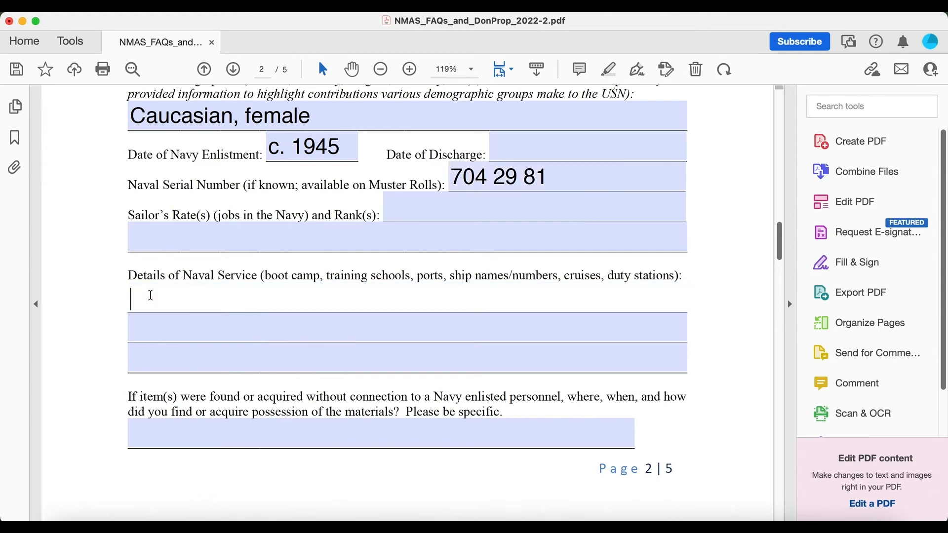
- Enter the naval service details as Naval Station Great Lakes, c. 1945
text(Naval S)
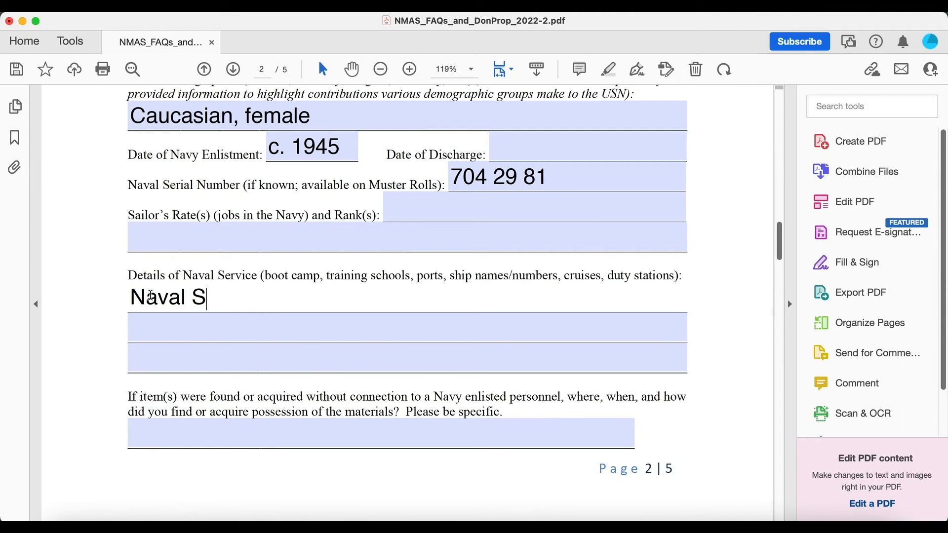
text(tation Great)
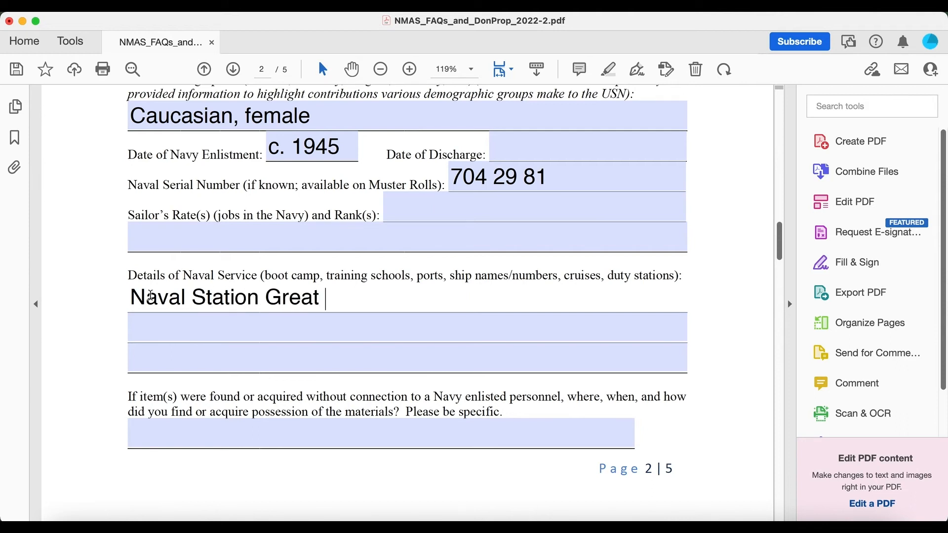
text(Lakes)
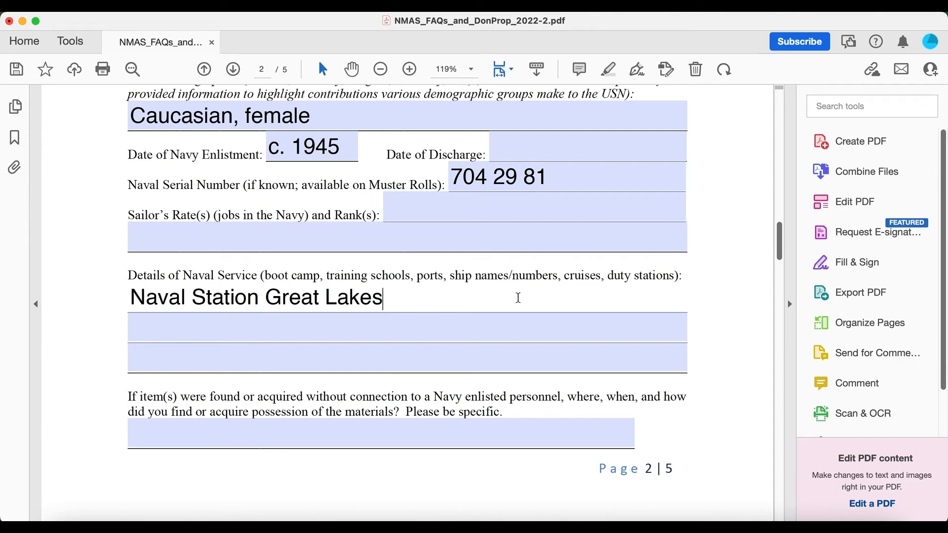
text(, c.)
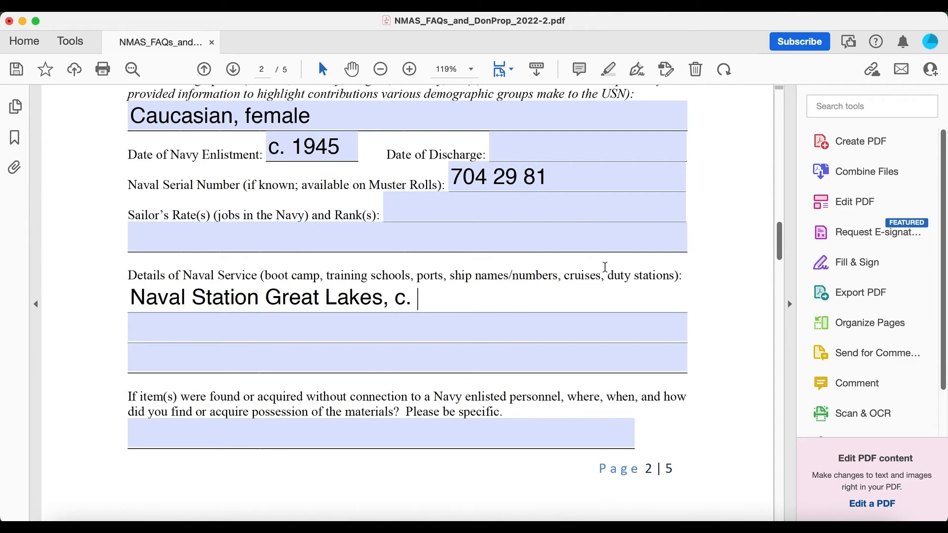
text(1945)
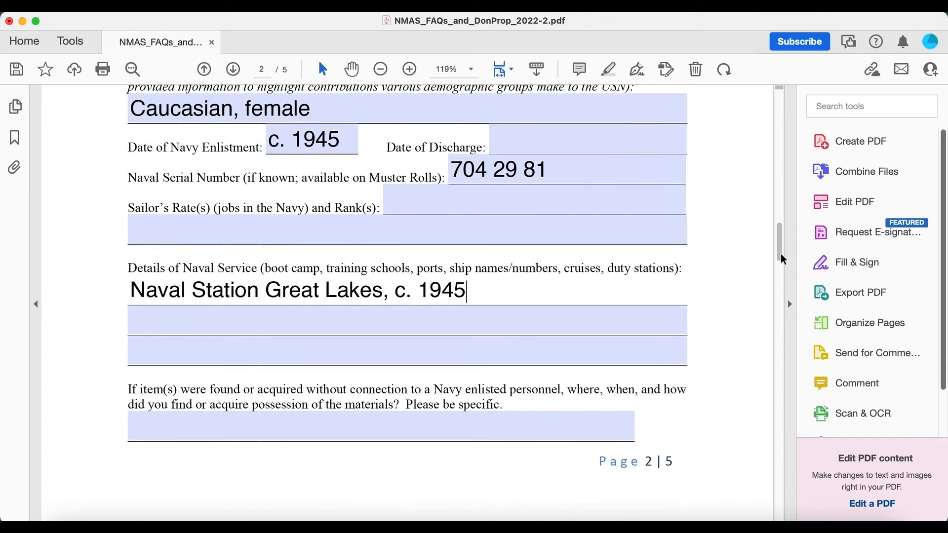
click(379, 69)
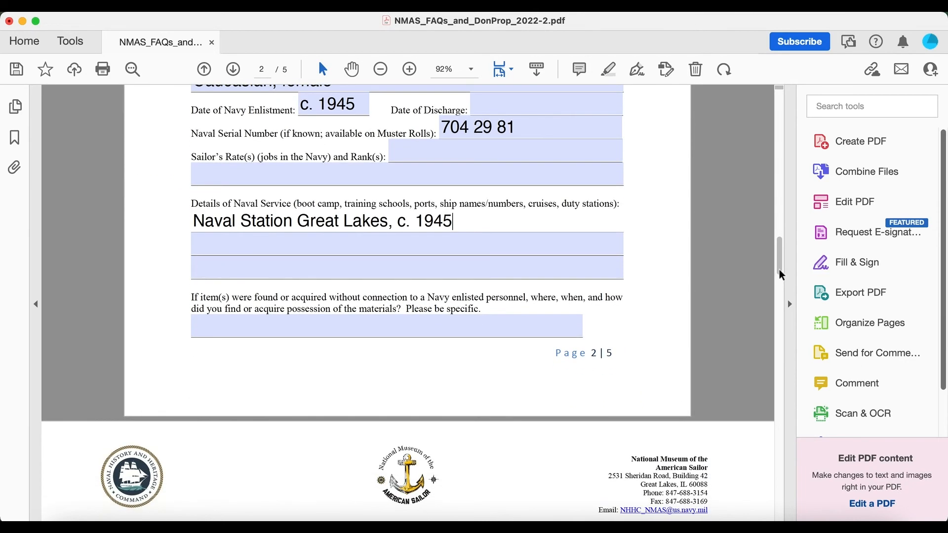
- Describe item 1 as ID Badge US Naval Training Center Great Lakes
scroll(down, 3)
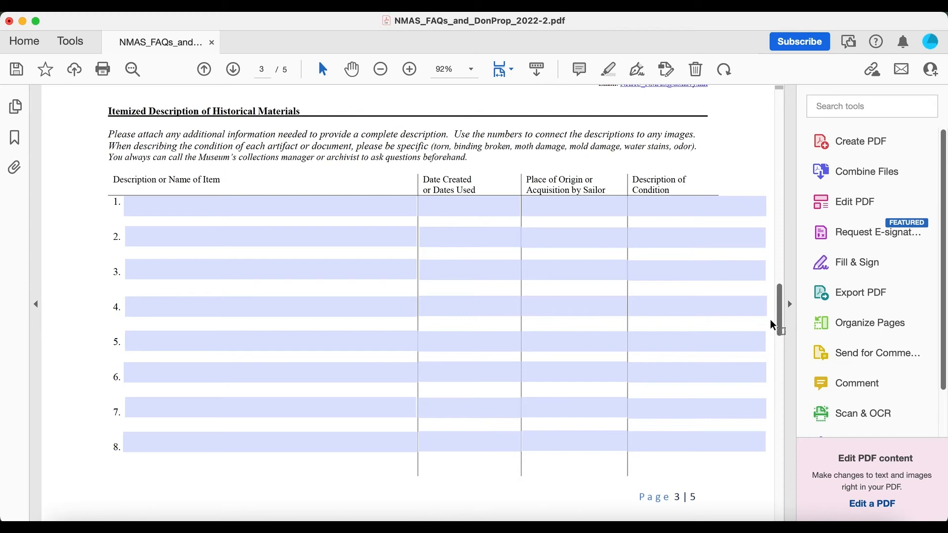
click(242, 207)
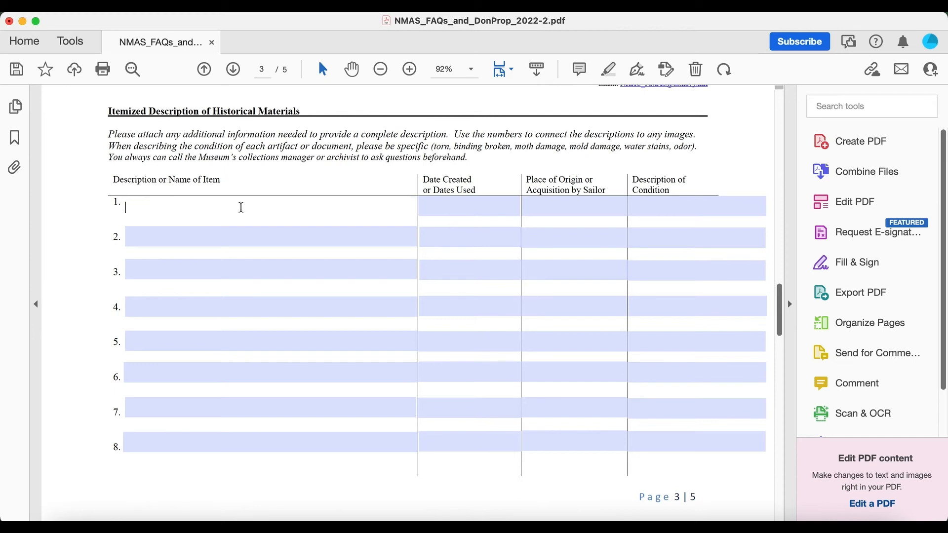
text(ID Badge)
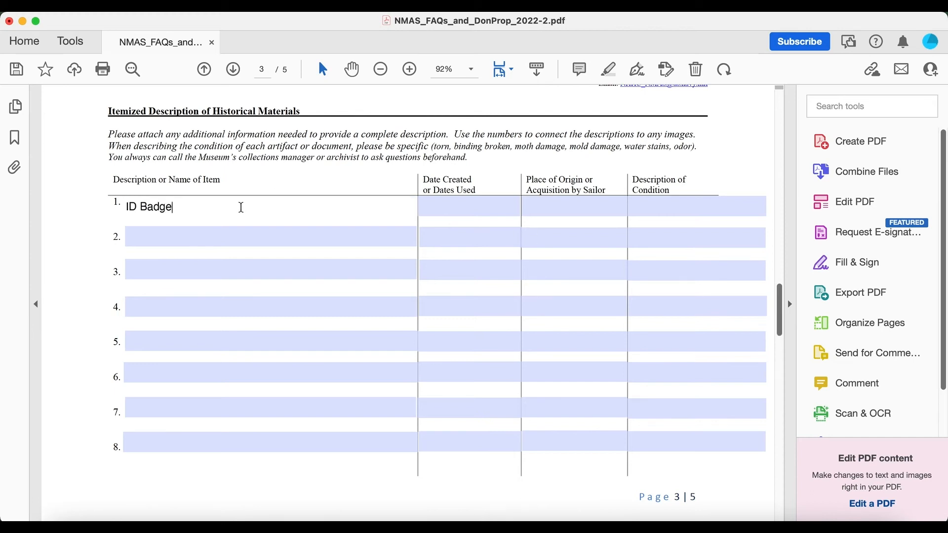
text(US Naval Traini)
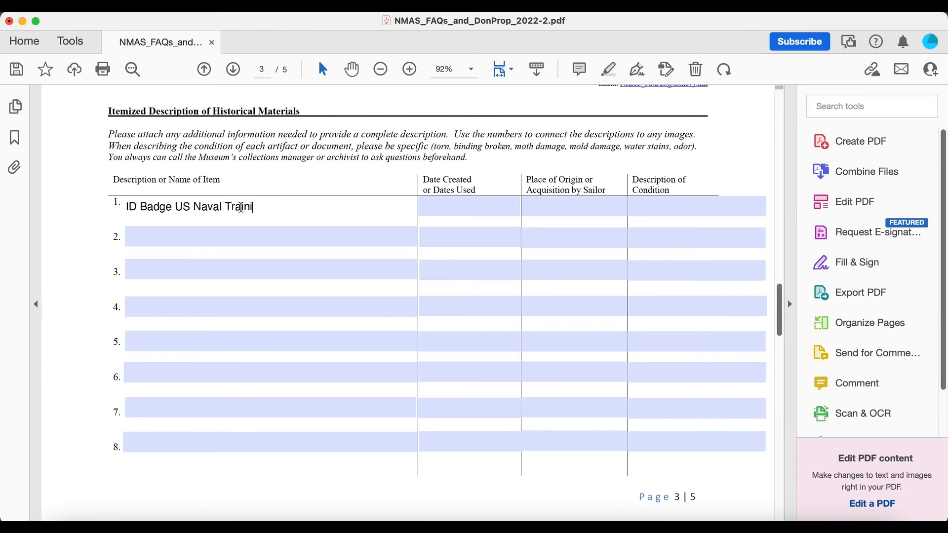
text(ng Center)
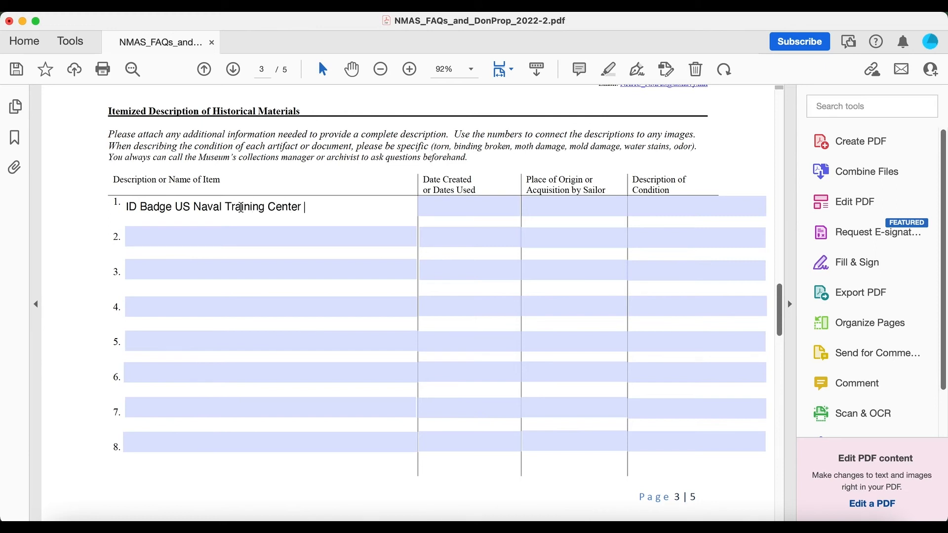
text(Great Lakes)
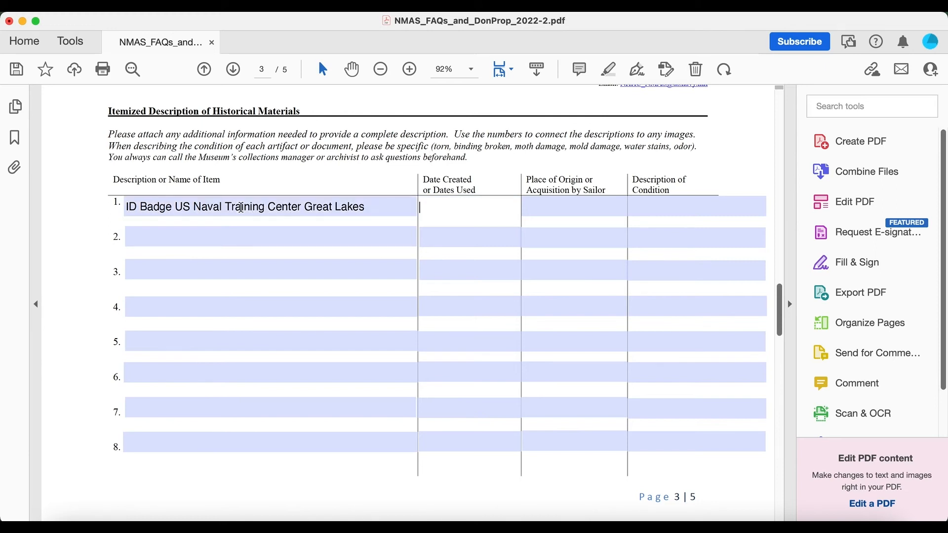
- Enter item 1's date c. 1945, place Great Lakes and condition Good
text(c. 1945)
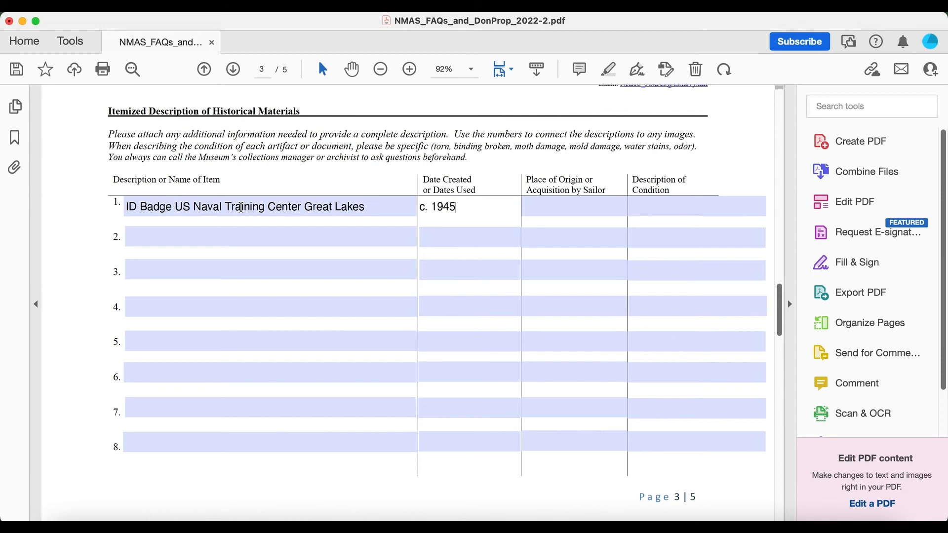
text(G)
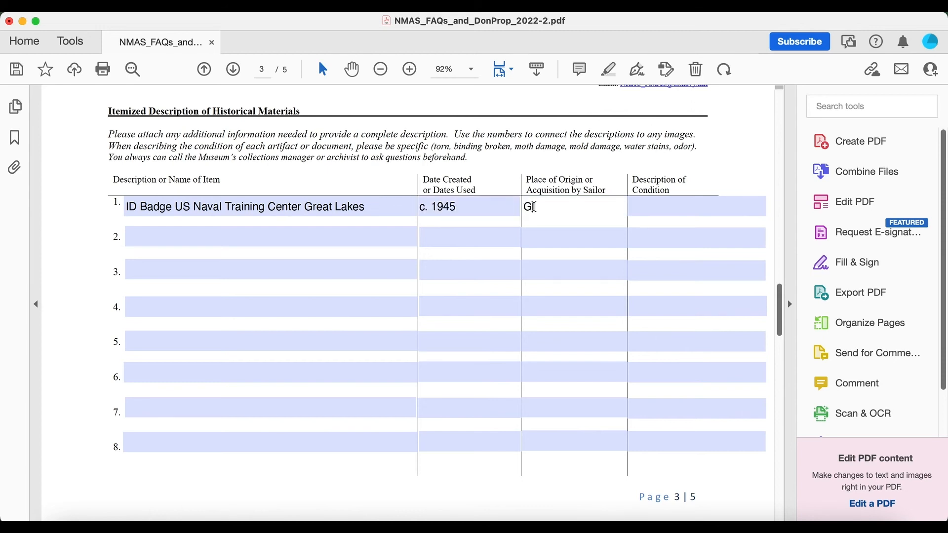
text(reat Lakes)
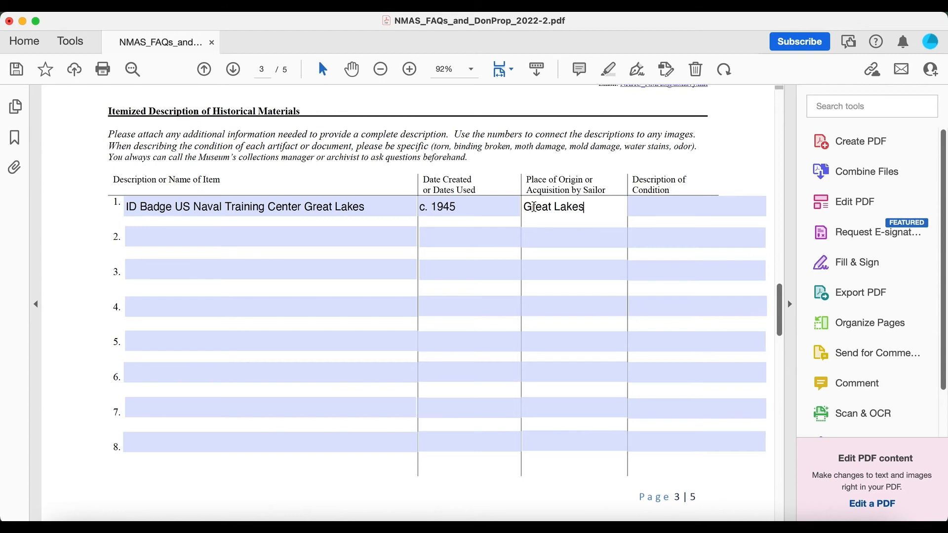
click(672, 206)
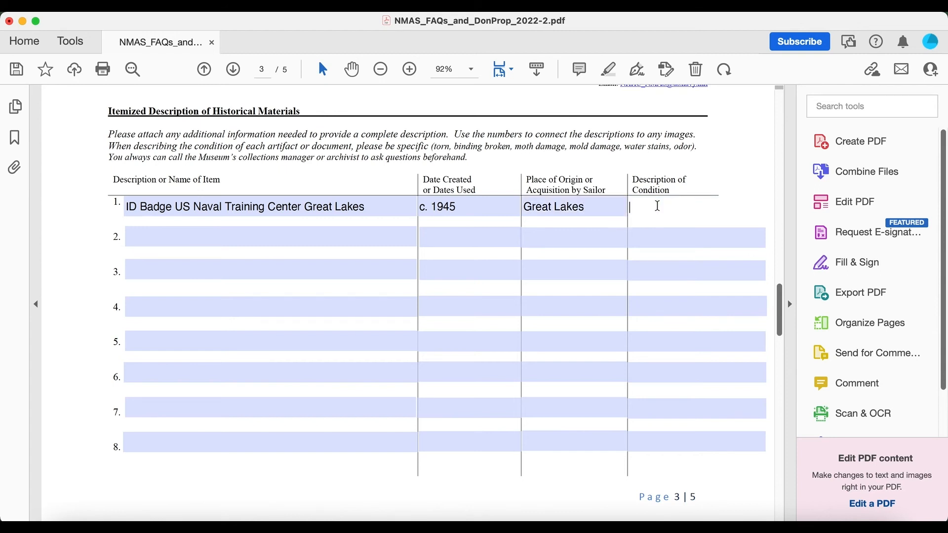
text(Goo)
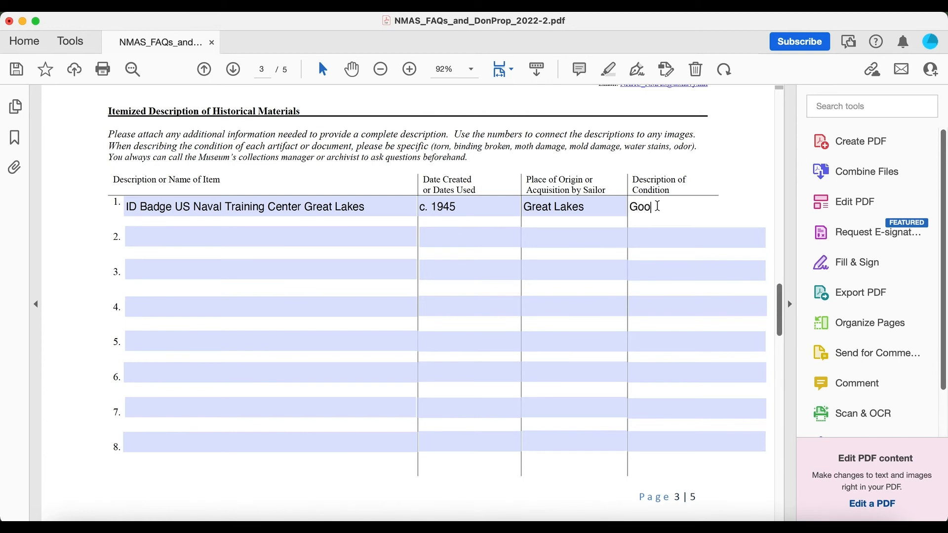
text(d)
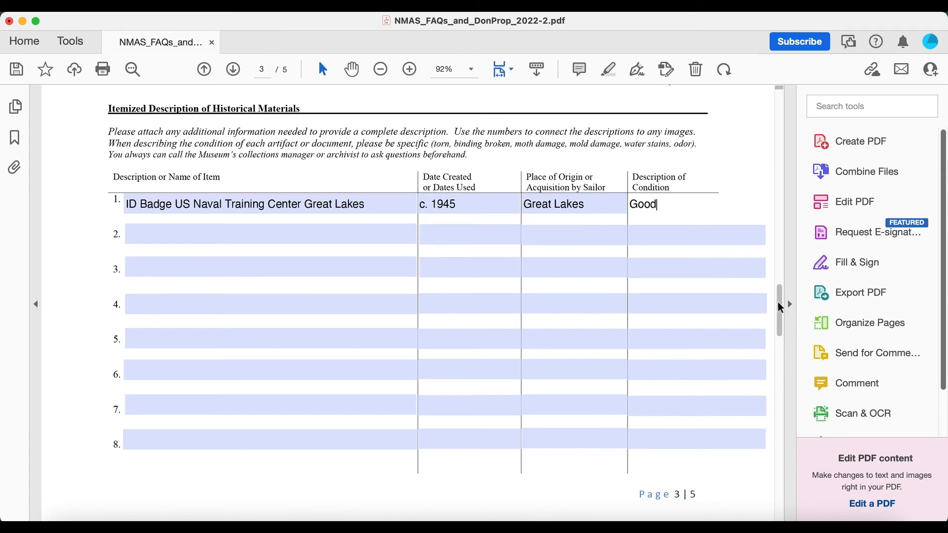
- Scroll through pages 4 and 5 to the final donation Q&A page
scroll(down, 3)
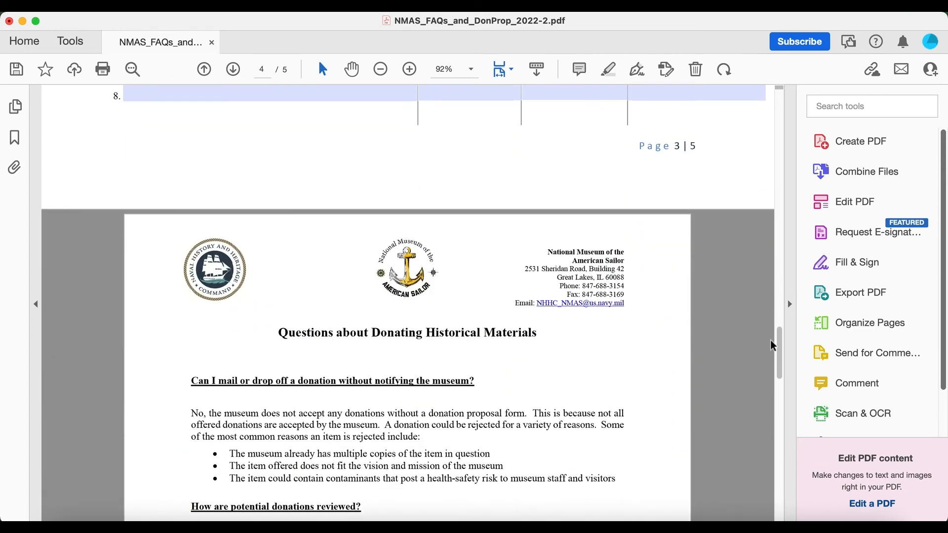
scroll(down, 3)
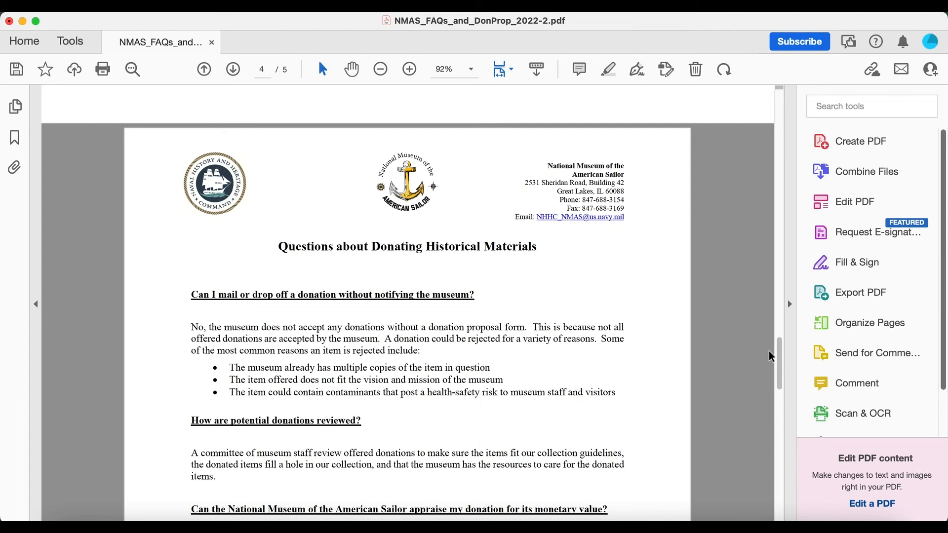
scroll(up, 3)
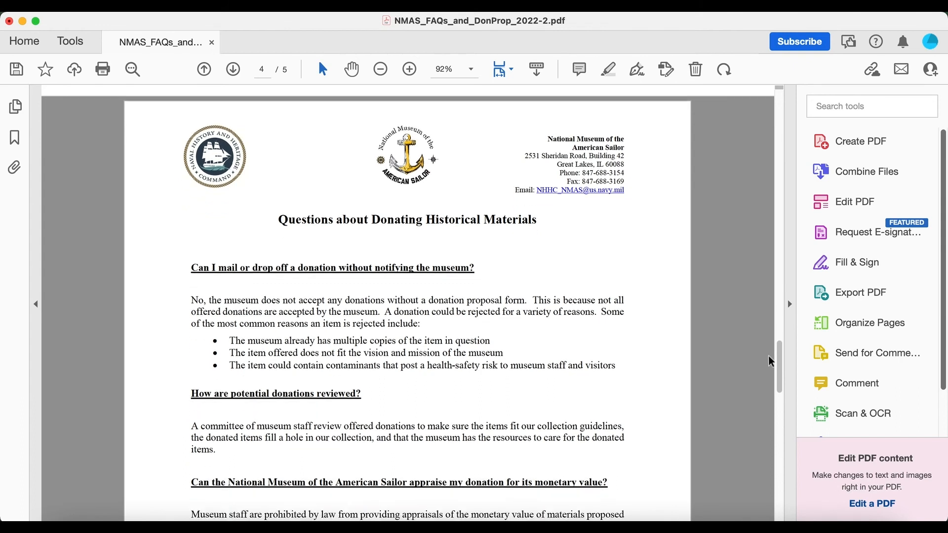
scroll(down, 3)
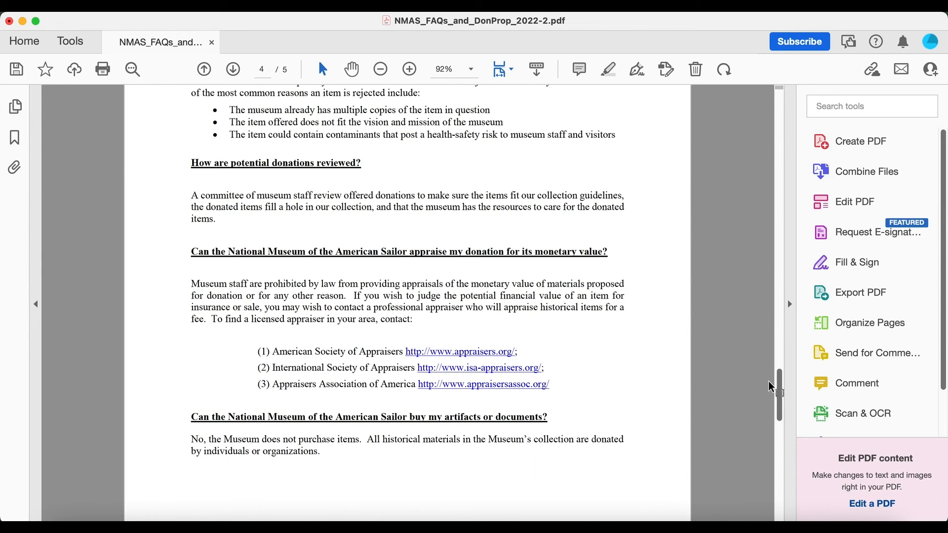
scroll(down, 3)
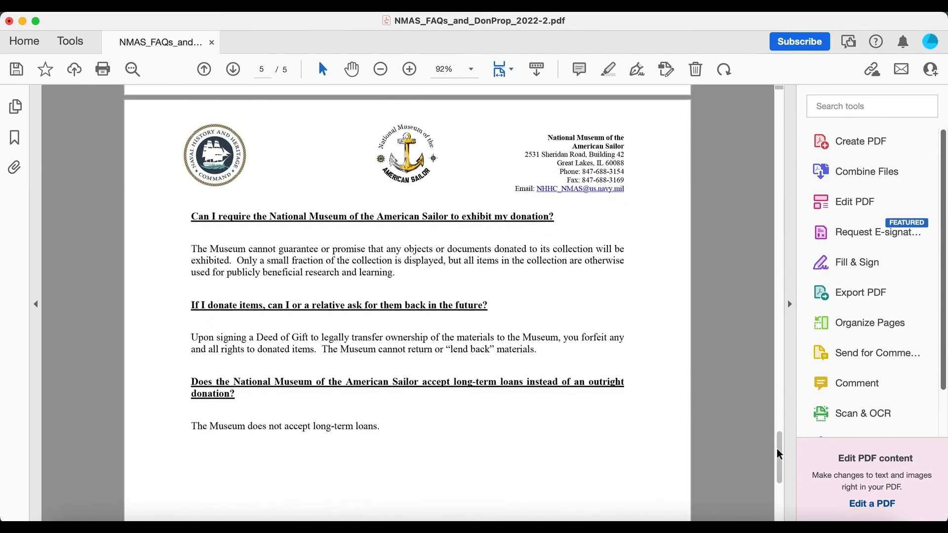
scroll(down, 3)
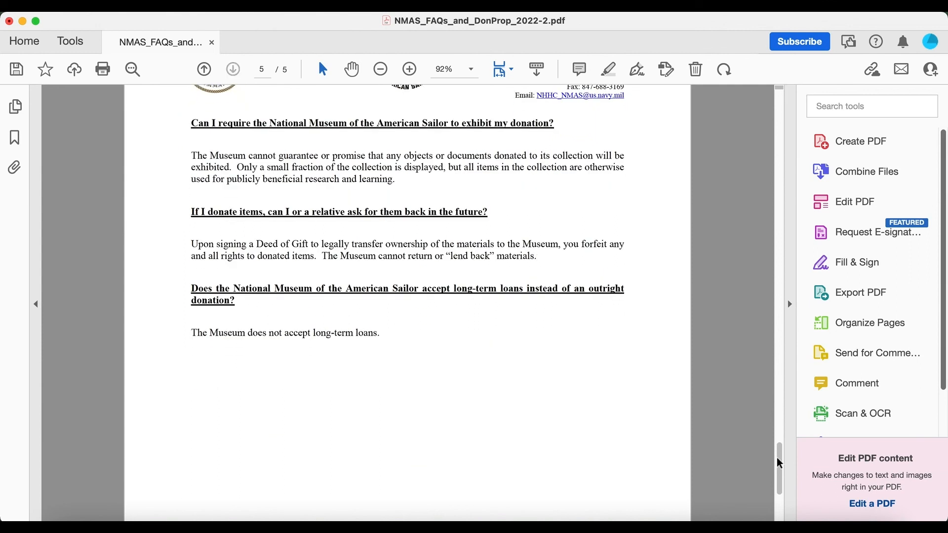